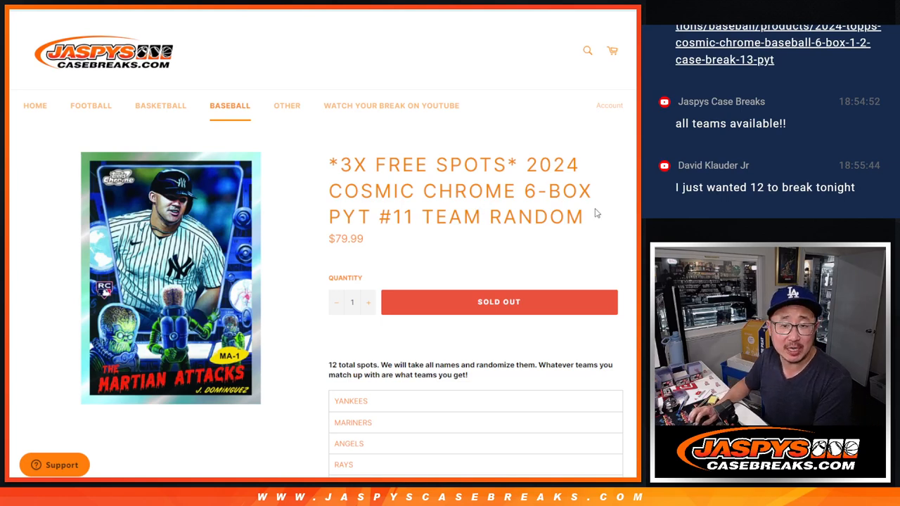
mouse_move(428, 208)
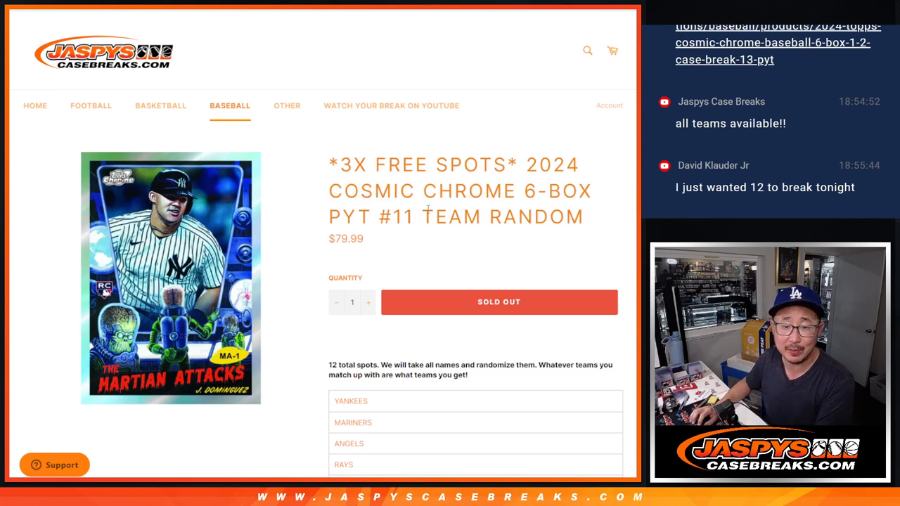
Scroll through the Team Random listing to review its twelve MLB teams.
scroll("down", 3)
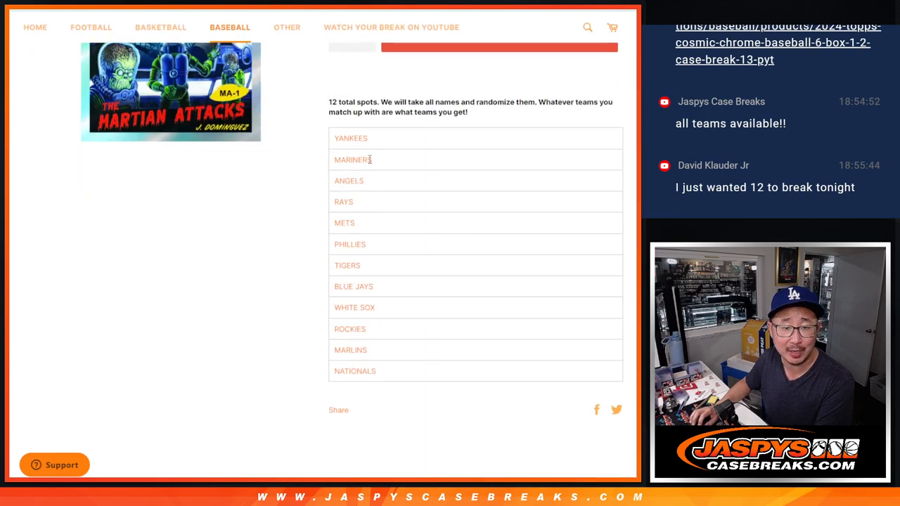
mouse_move(513, 355)
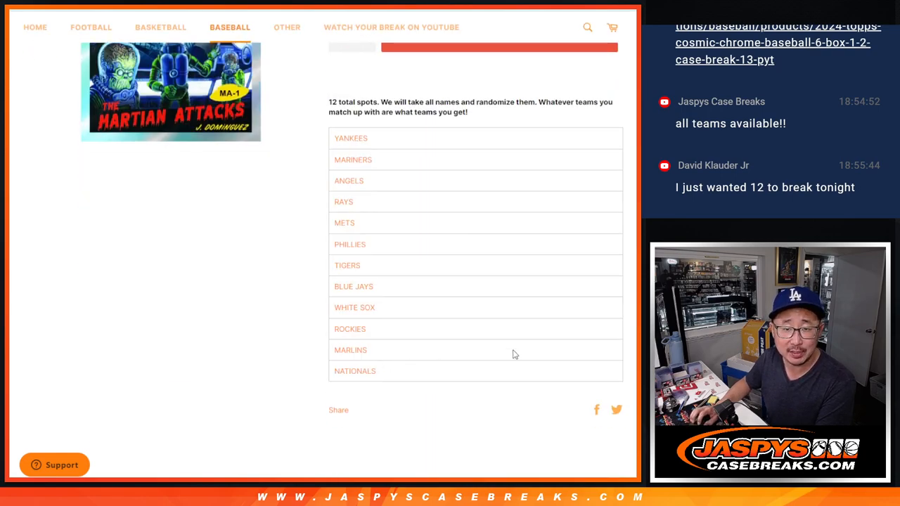
scroll("up", 3)
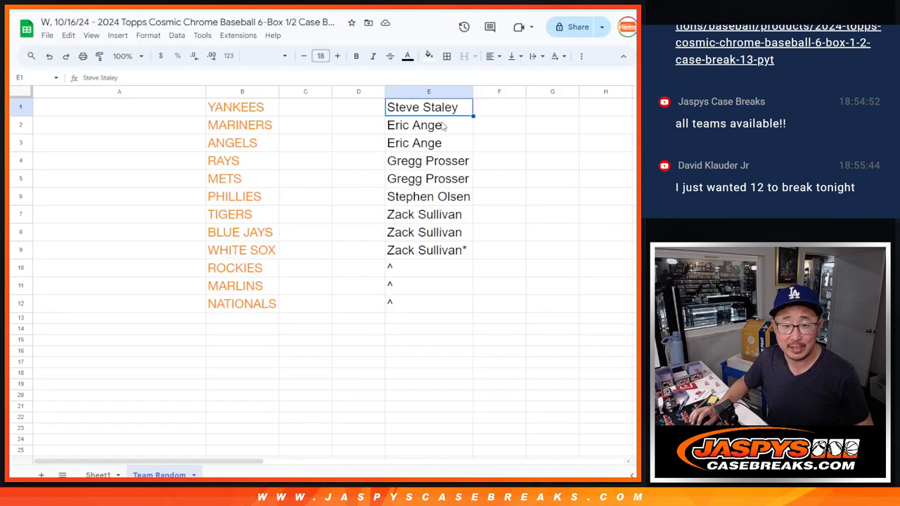
Select buyer names E1:E9 on the Team Random tab to copy.
left_click_drag(429, 106, 428, 250)
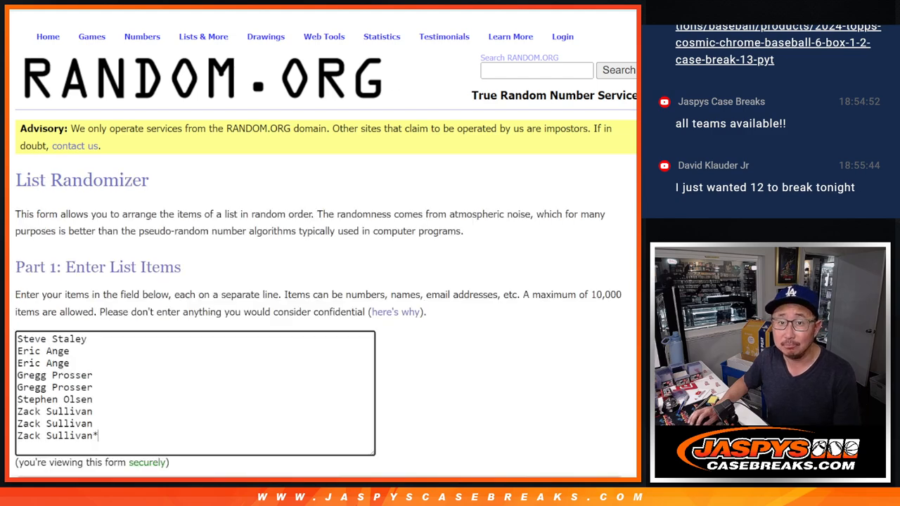
Shuffle the nine pasted buyer names with RANDOM.ORG's List Randomizer.
scroll("down", 3)
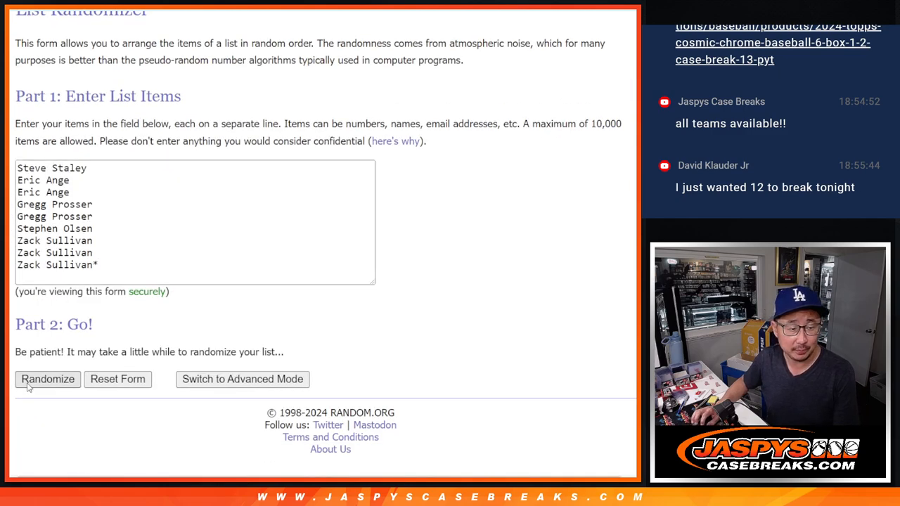
left_click(48, 379)
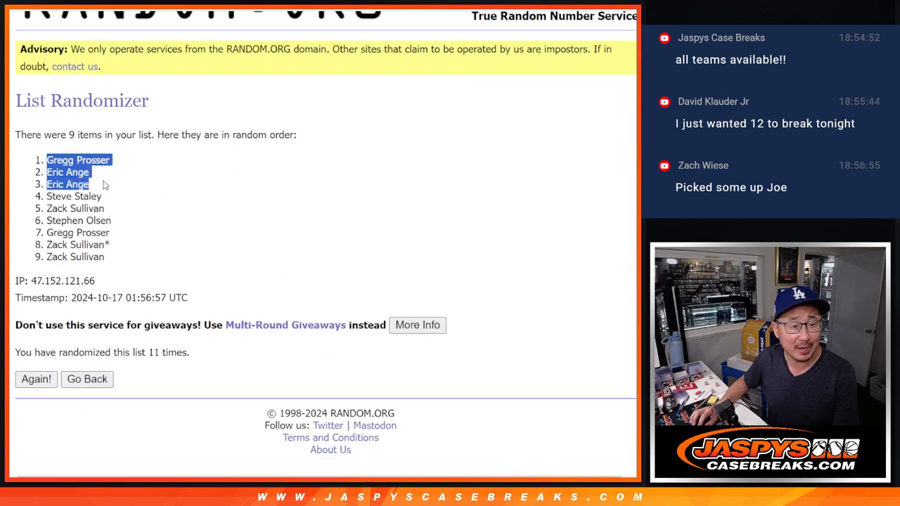
mouse_move(366, 190)
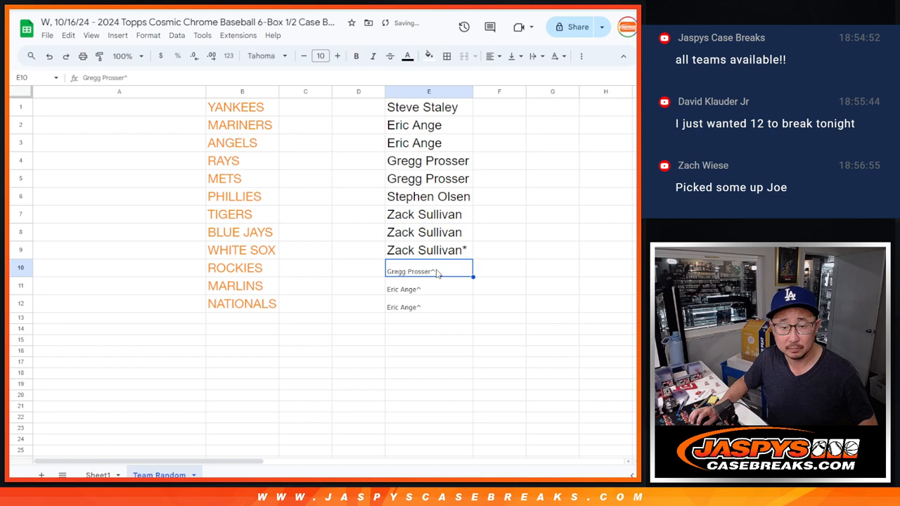
Select all twelve buyer names, including the three caret-marked spots, for copying.
left_click_drag(429, 271, 429, 307)
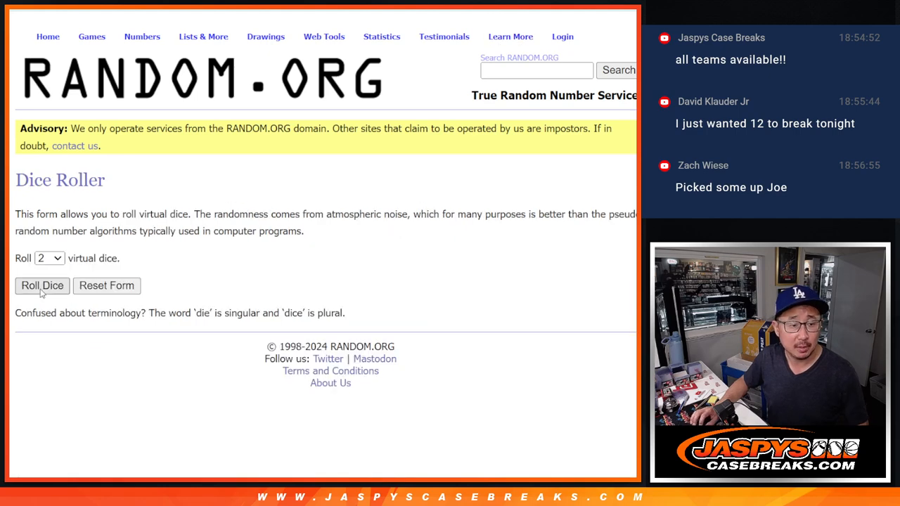
Roll the dice, reshuffle the twelve names repeatedly, and select the final order.
left_click(42, 286)
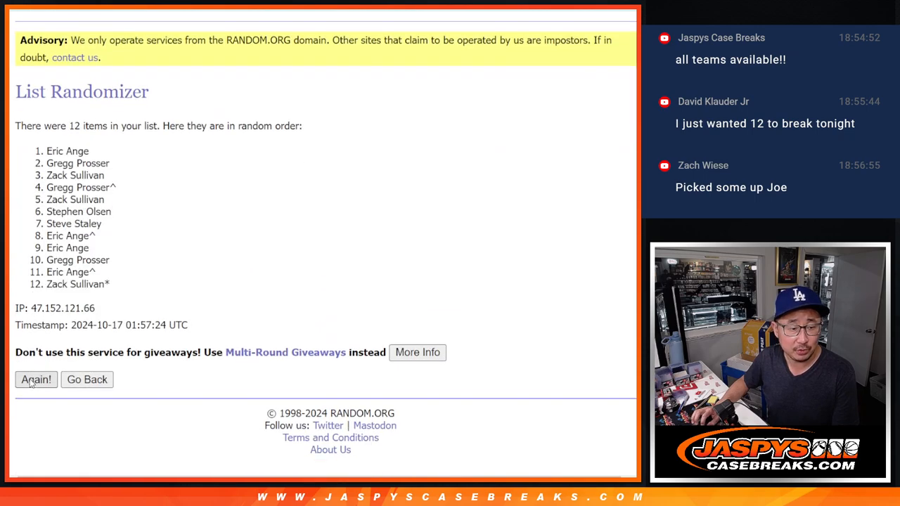
left_click(36, 380)
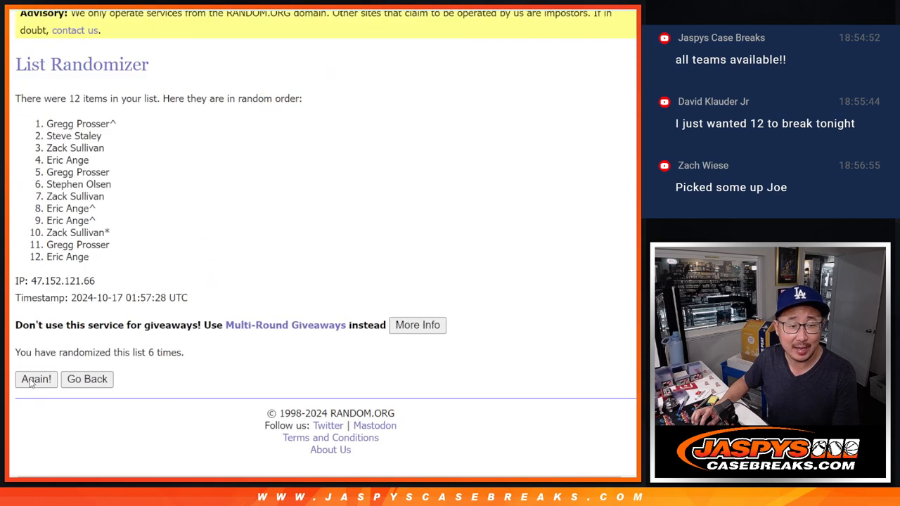
left_click(36, 379)
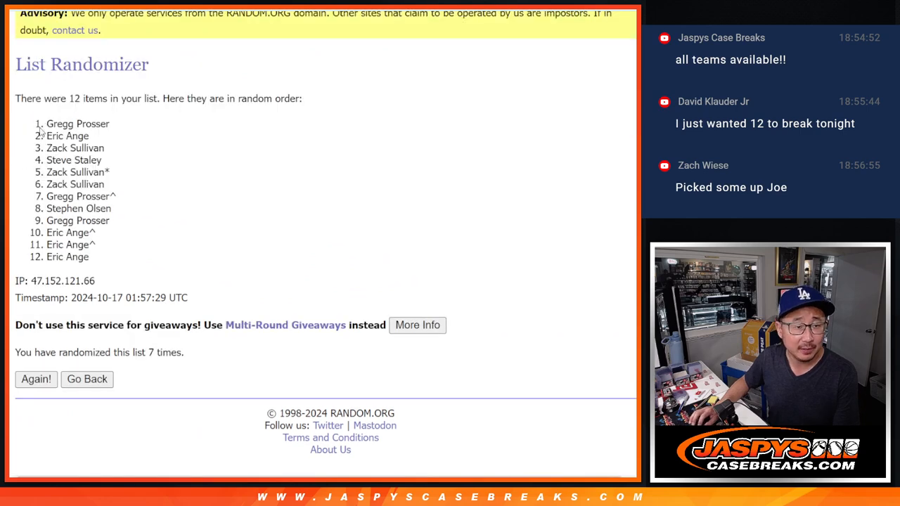
left_click_drag(39, 124, 89, 257)
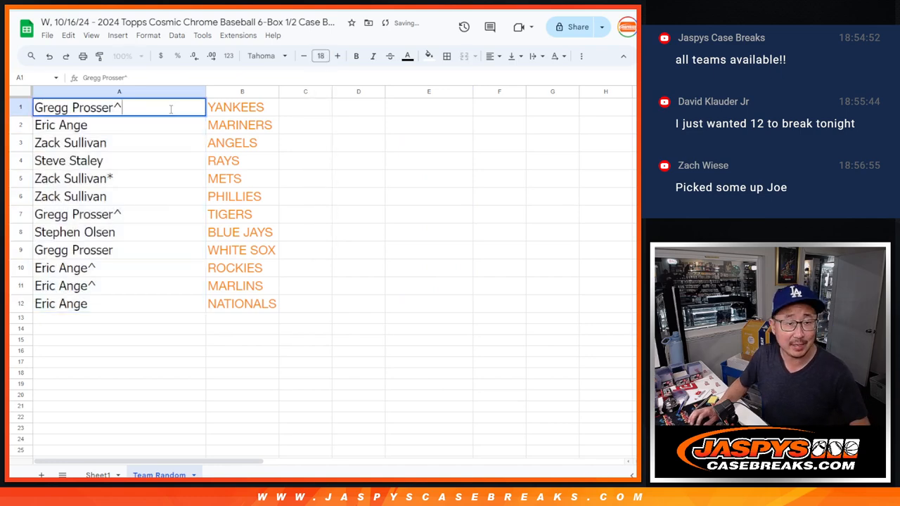
Edit the pasted buyer names in column A and check their assigned teams.
left_click(120, 125)
type("^")
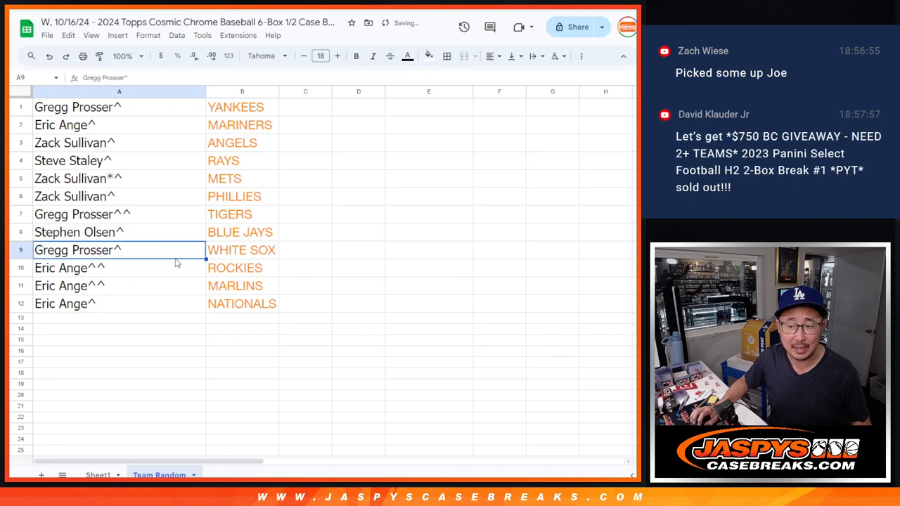
left_click(119, 106)
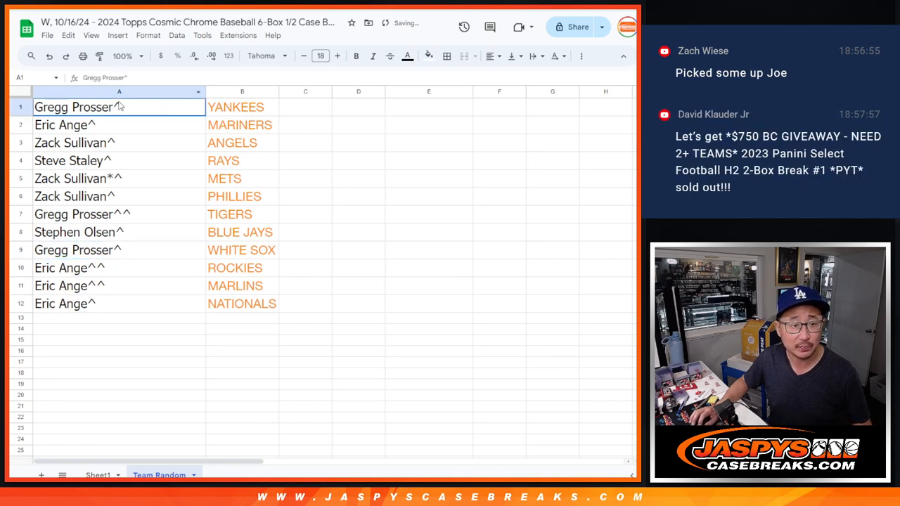
left_click(242, 106)
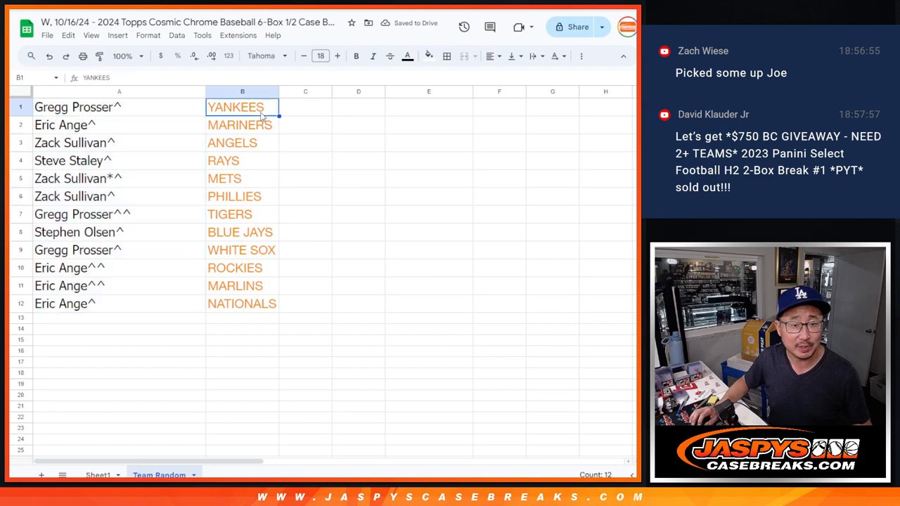